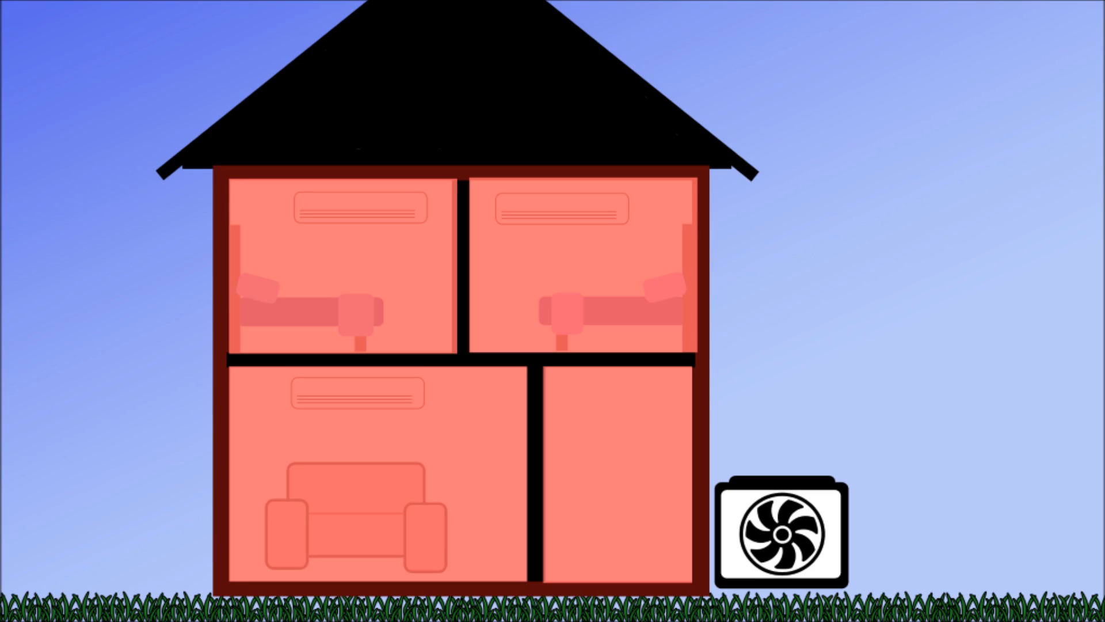
pyautogui.click(780, 537)
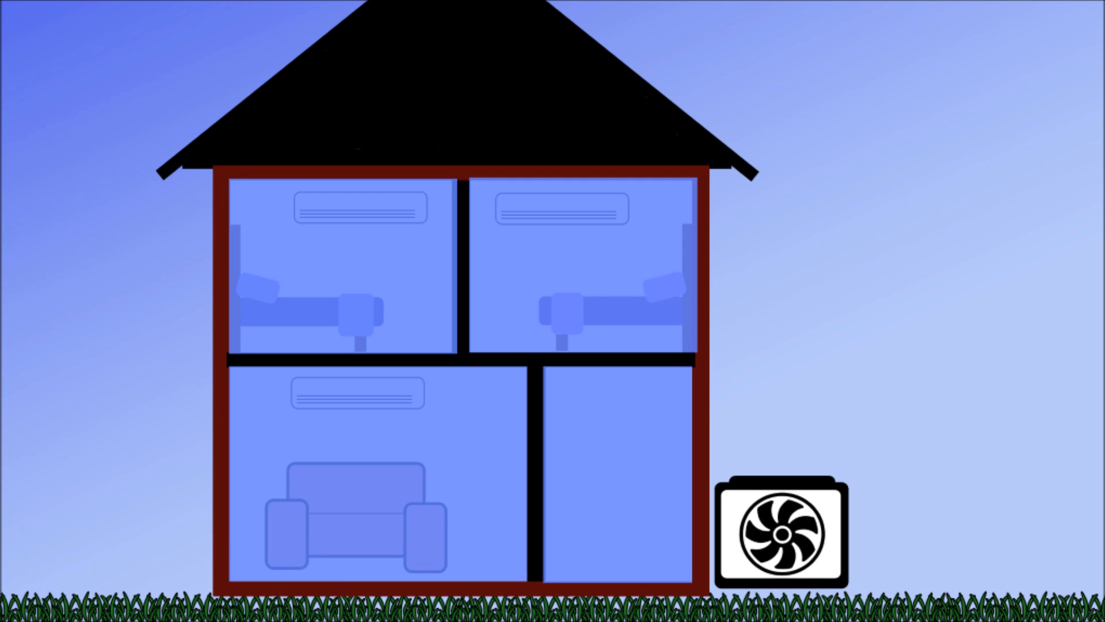